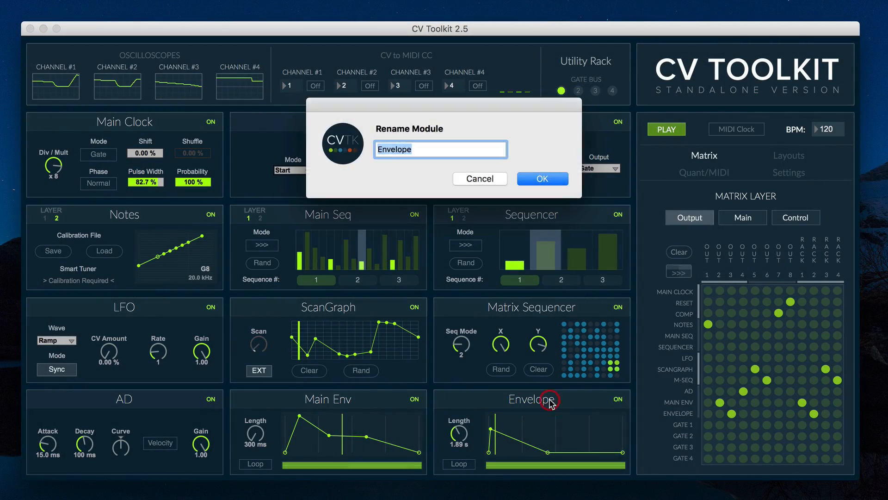
Step: Rename the two sequencer modules to 'Main Seq' and 'Transpose Seq', then show the saved layouts list
{"action": "left_click", "coordinate": [542, 179]}
{"action": "type", "text": "Ma"}
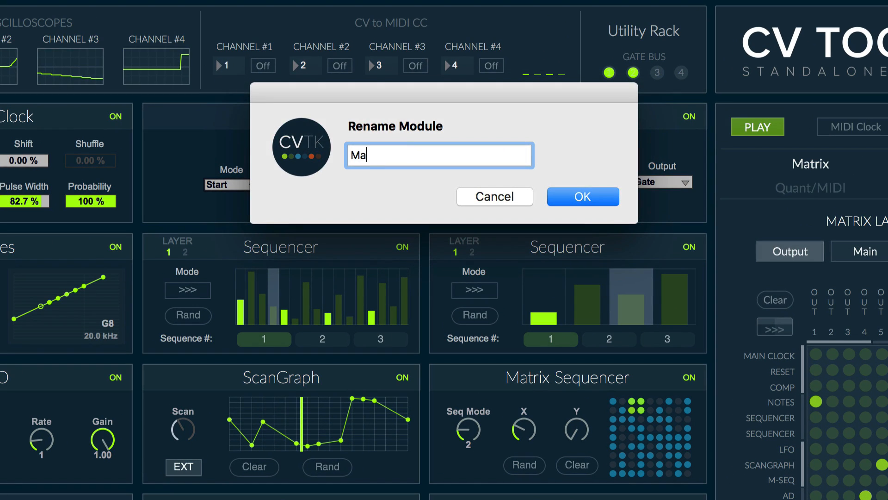
{"action": "left_click", "coordinate": [582, 196]}
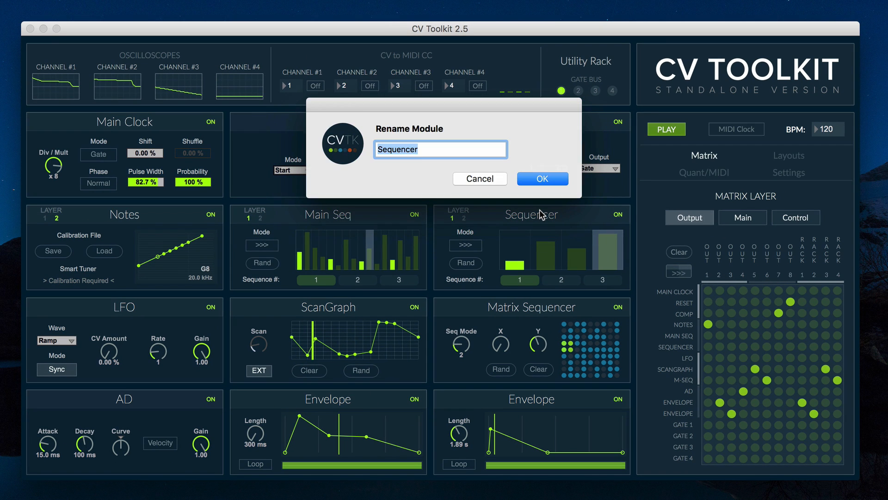
{"action": "type", "text": "Transpos"}
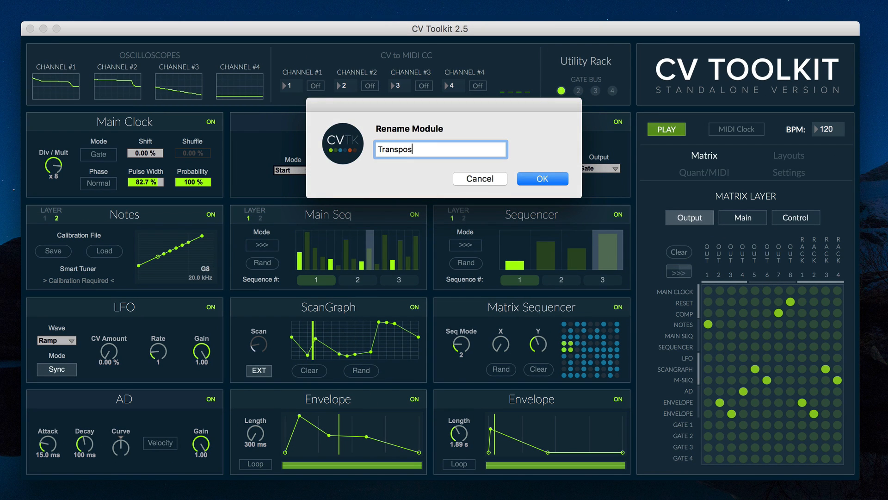
{"action": "left_click", "coordinate": [541, 178]}
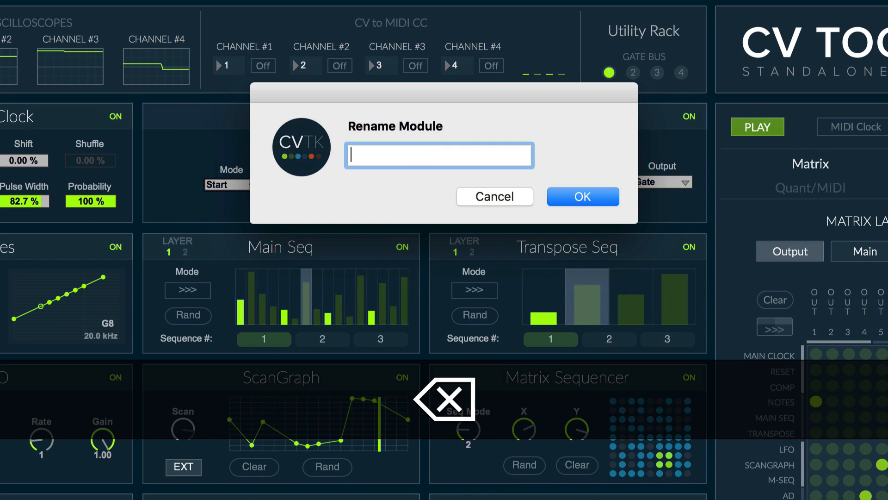
{"action": "left_click", "coordinate": [494, 196]}
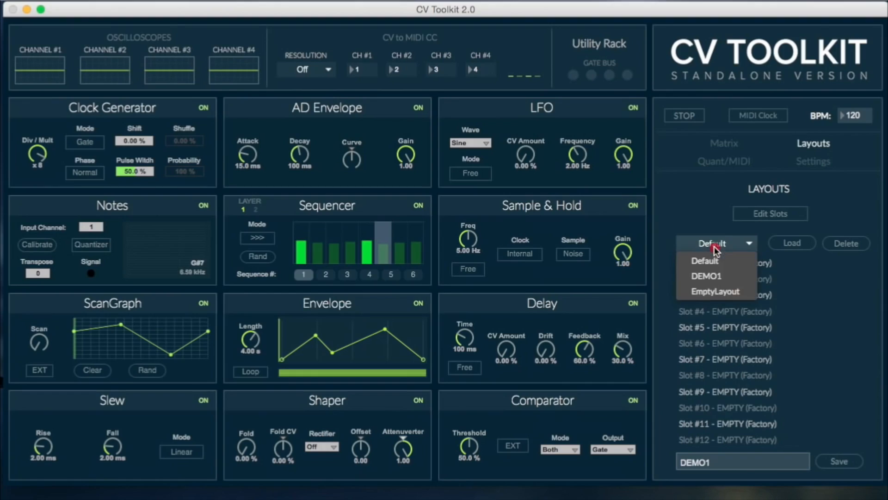
Step: Load the NewSong layout from the Layouts dropdown
{"action": "left_click", "coordinate": [706, 276]}
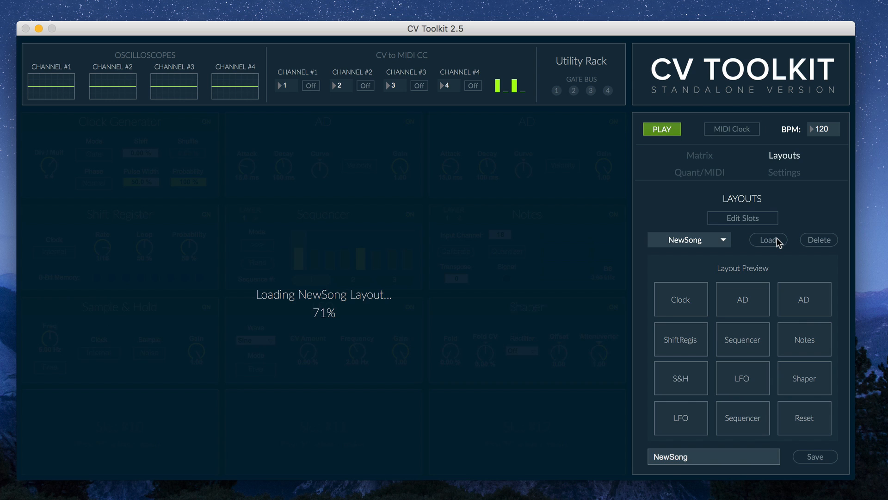
{"action": "left_click", "coordinate": [768, 240]}
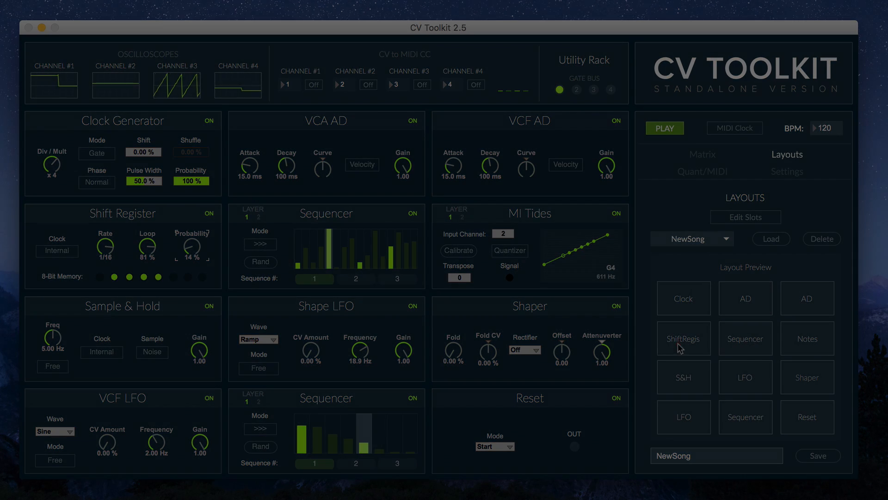
Step: Connect the Reset output in the matrix and set its mode to Stop, then Both
{"action": "left_click", "coordinate": [703, 145]}
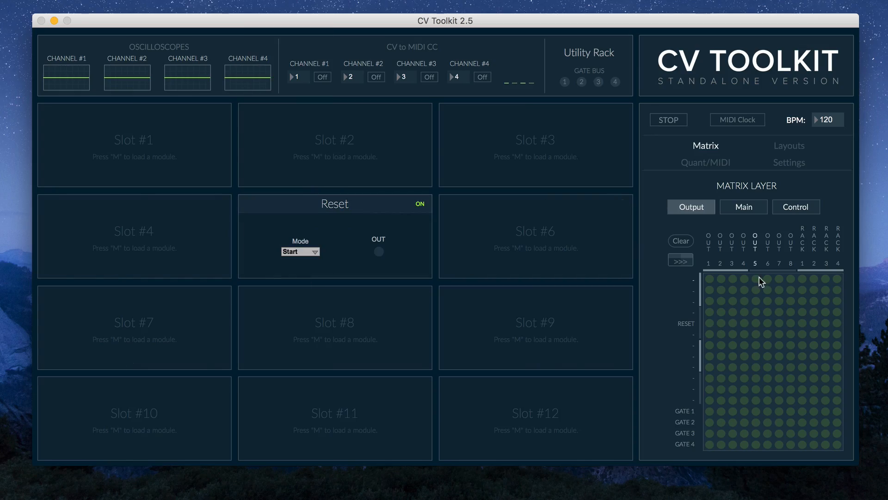
{"action": "left_click", "coordinate": [668, 119]}
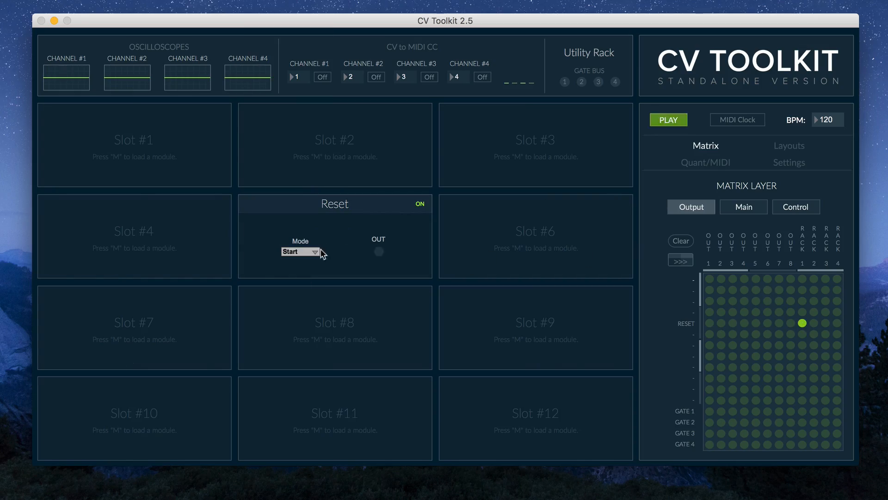
{"action": "left_click", "coordinate": [300, 251]}
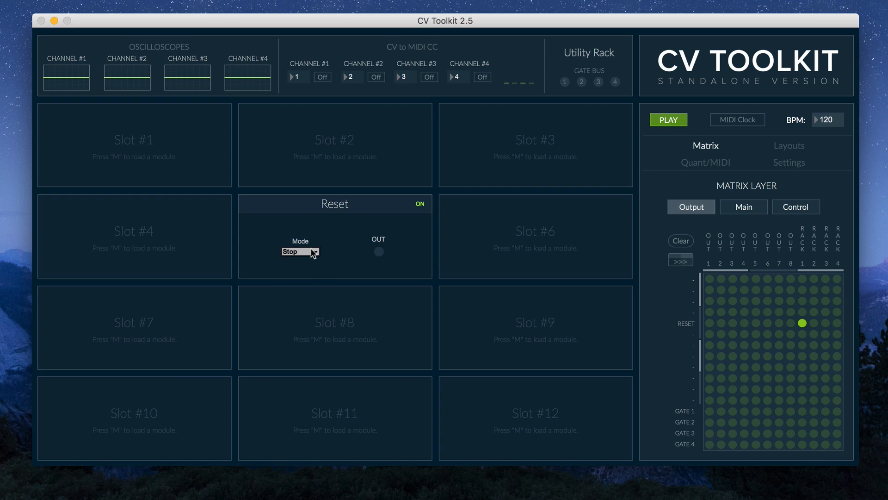
{"action": "left_click", "coordinate": [299, 251]}
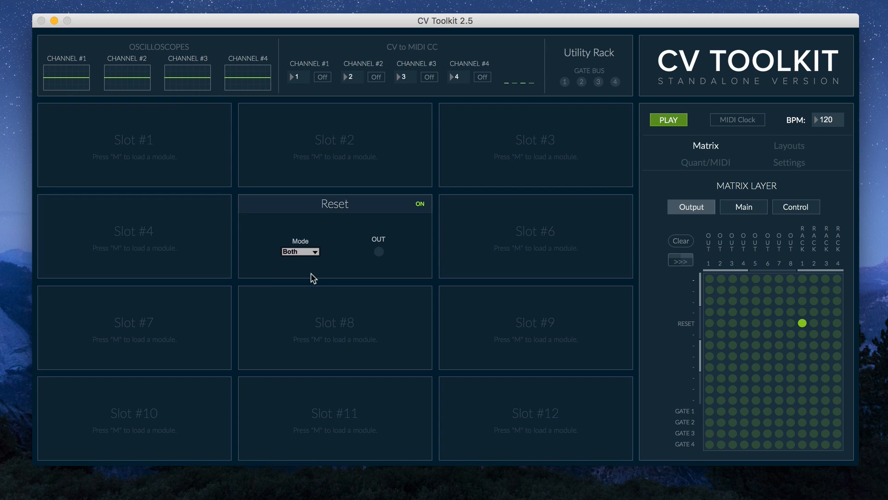
{"action": "left_click", "coordinate": [299, 251]}
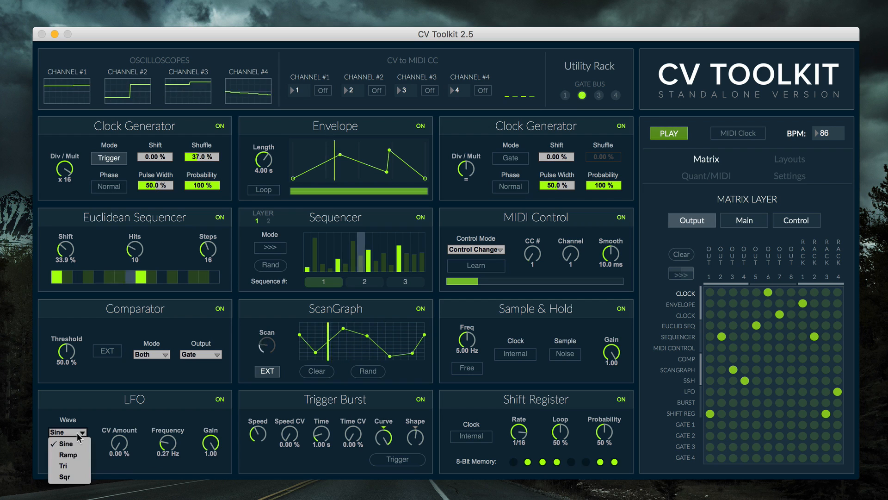
Step: Switch the theme through Forest, Nightlife, Anachrome and HighContrast, then view the theme JSON file
{"action": "left_click", "coordinate": [68, 455]}
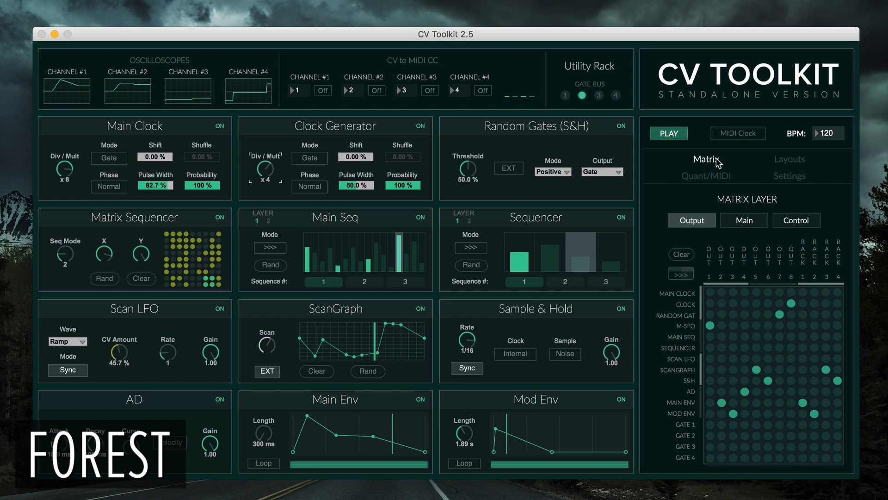
{"action": "left_click", "coordinate": [744, 220]}
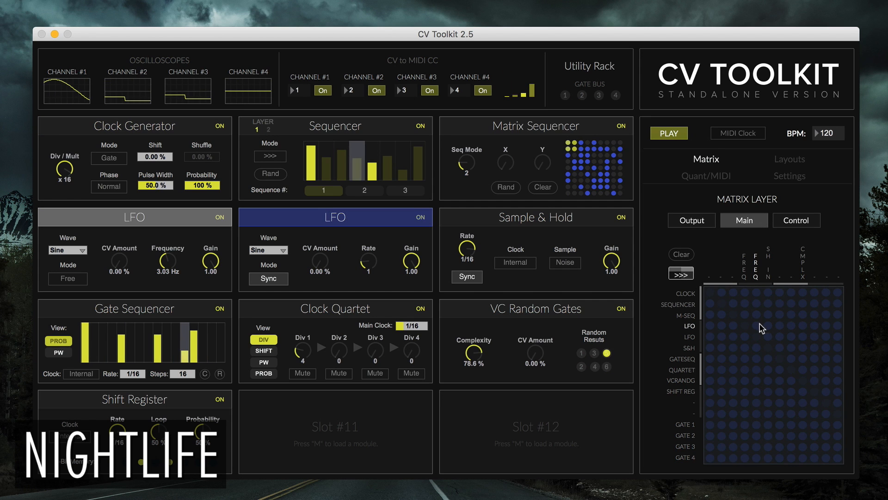
{"action": "left_click", "coordinate": [754, 347]}
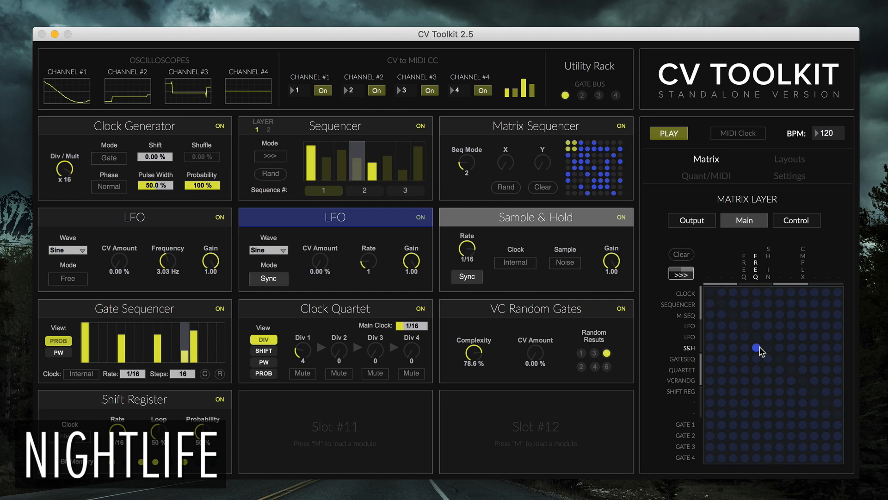
{"action": "left_click", "coordinate": [690, 221]}
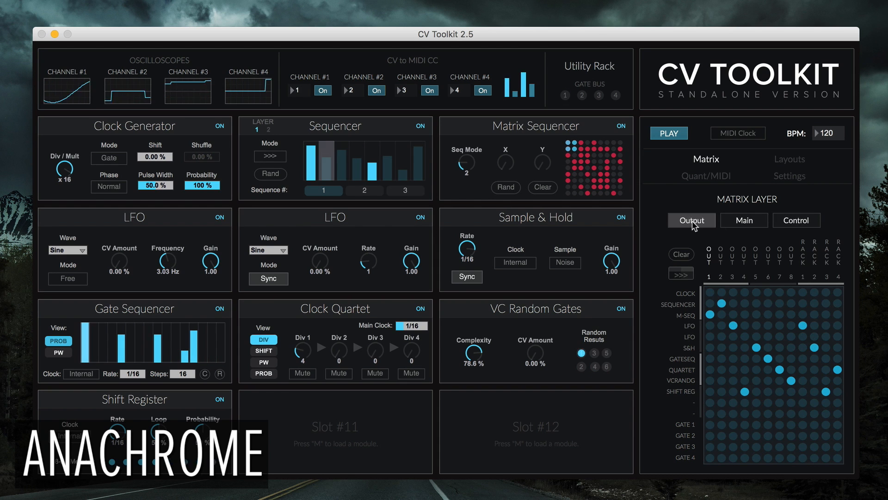
{"action": "left_click", "coordinate": [789, 176]}
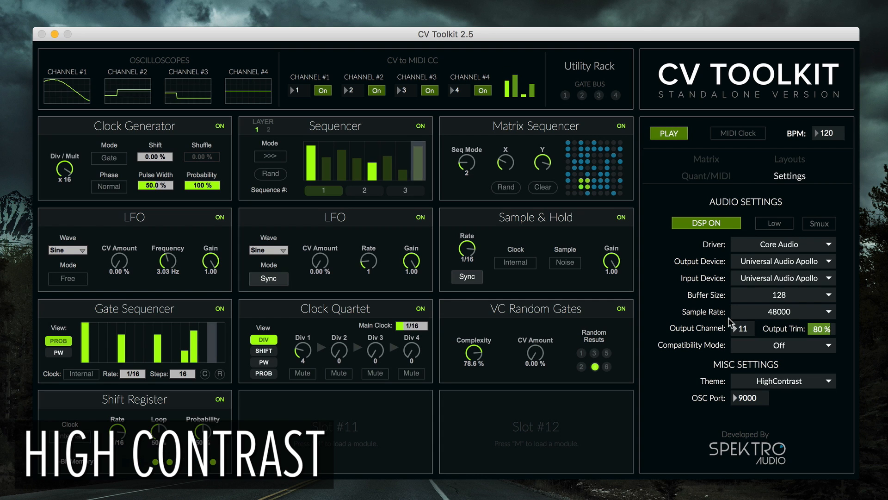
{"action": "left_click", "coordinate": [704, 159]}
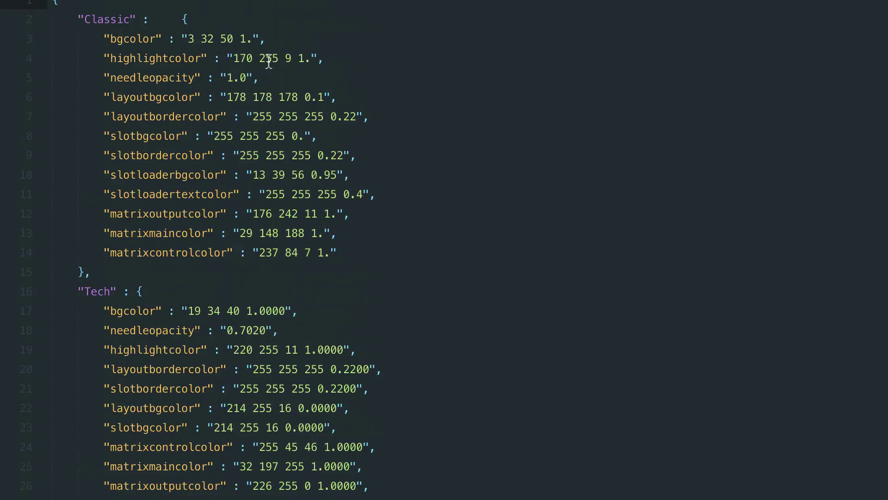
{"action": "scroll", "scroll_direction": "down", "scroll_amount": 3}
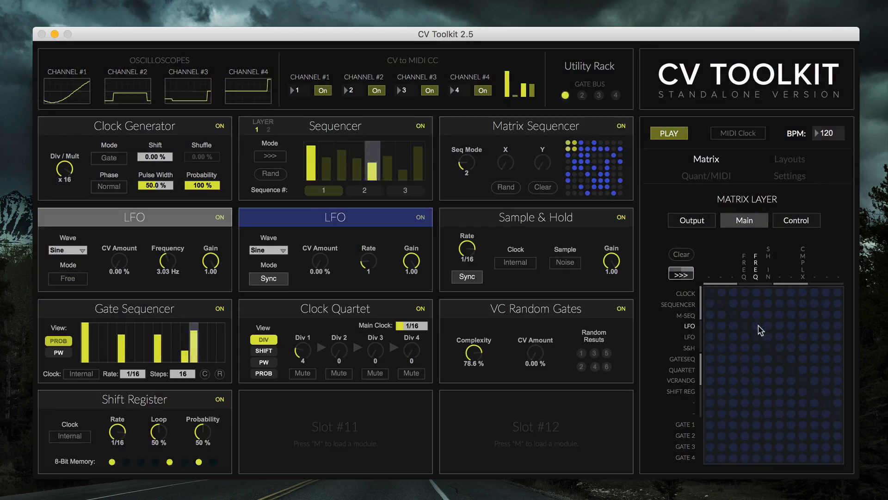
Step: Return to the matrix, reload the NewSong layout and confirm a module rename
{"action": "left_click", "coordinate": [788, 176]}
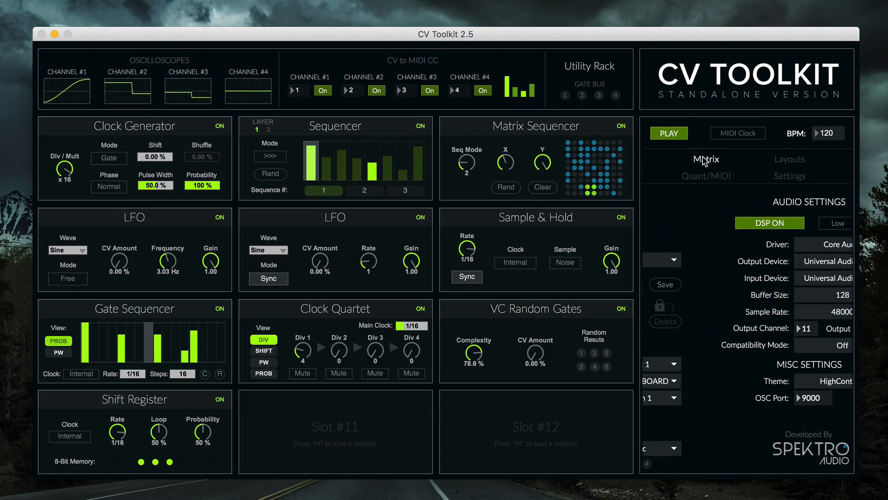
{"action": "left_click", "coordinate": [706, 159]}
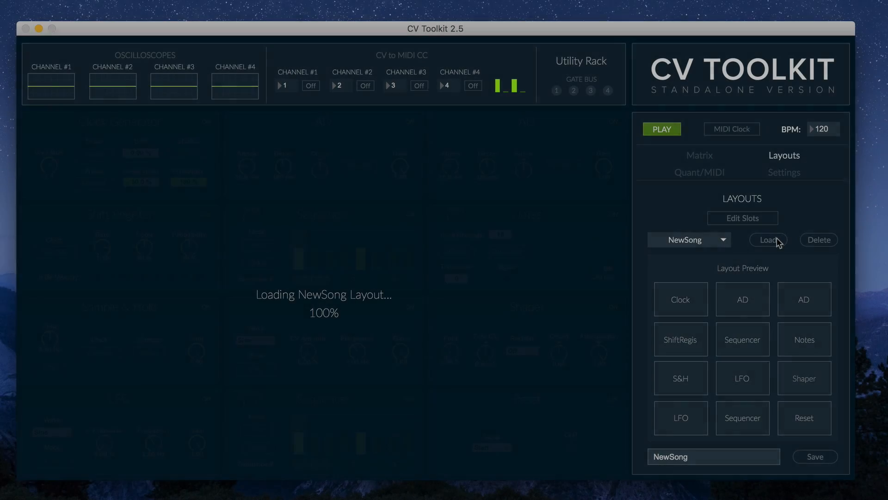
{"action": "left_click", "coordinate": [768, 238]}
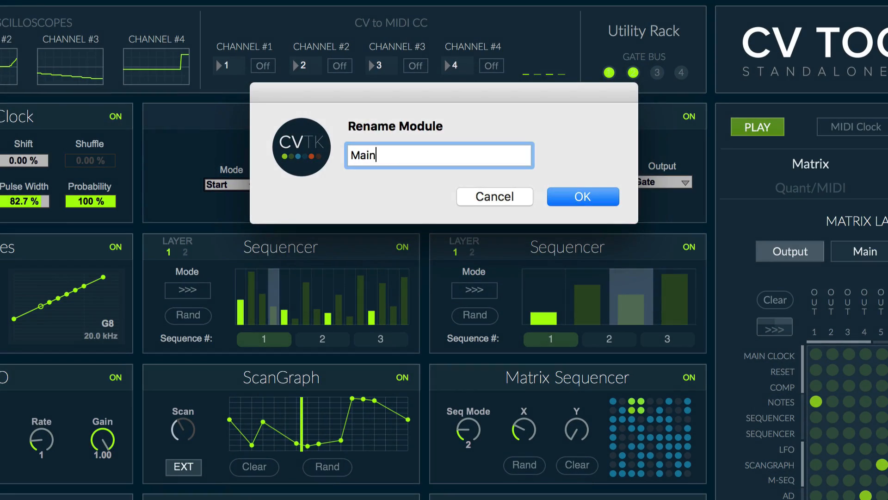
{"action": "left_click", "coordinate": [581, 196]}
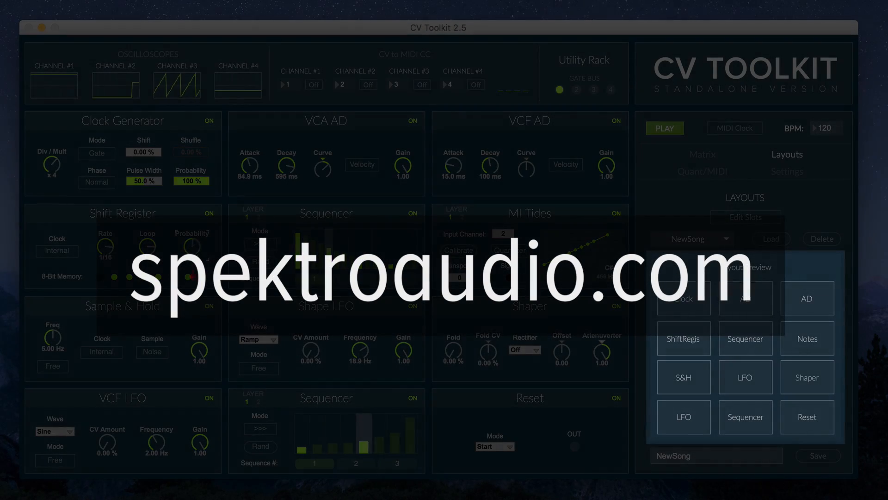